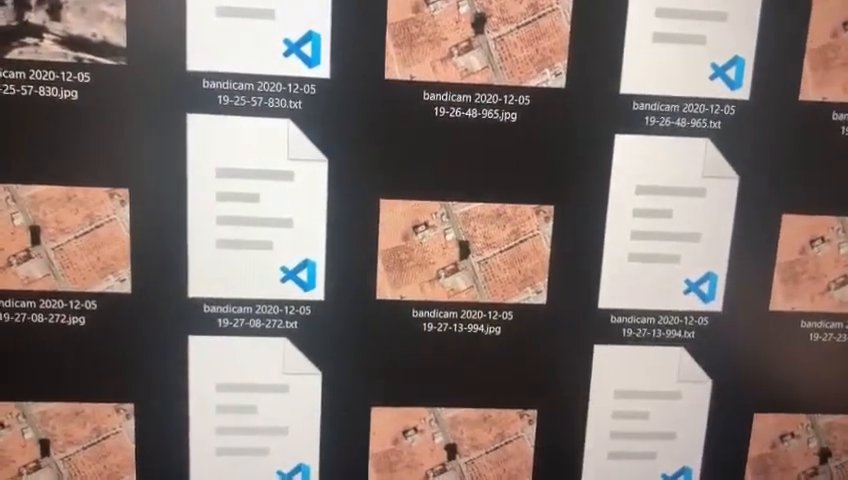
scroll(down, 3)
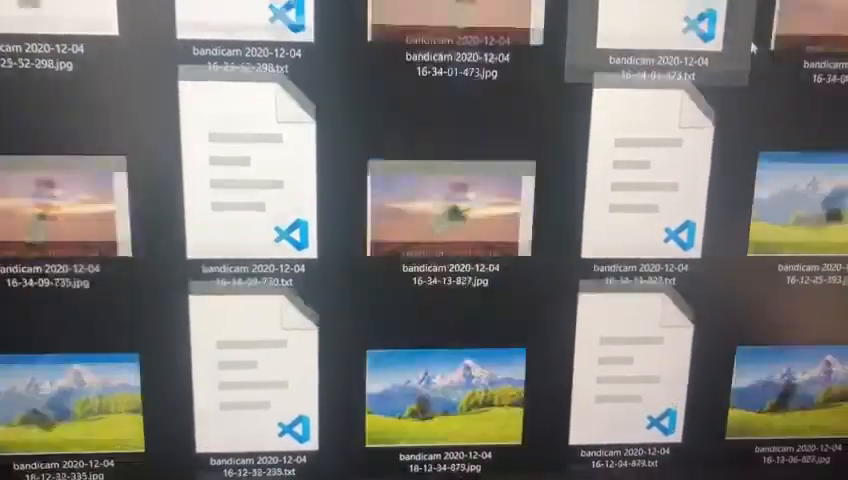
scroll(down, 3)
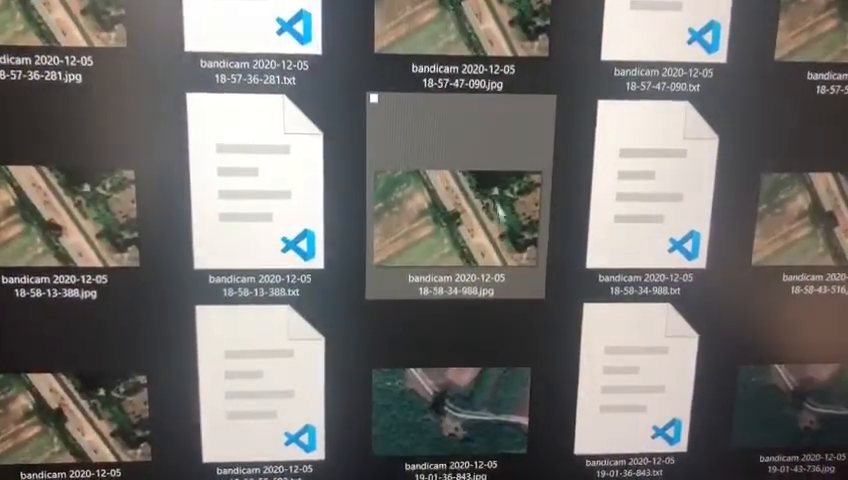
scroll(down, 3)
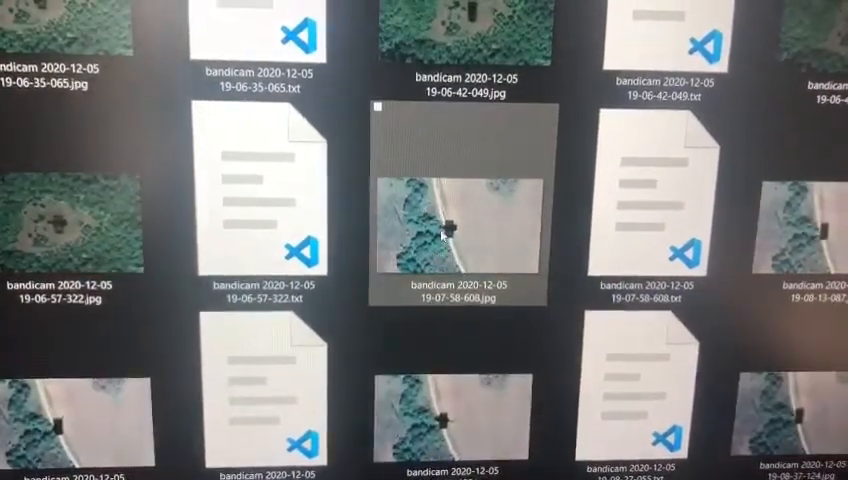
scroll(down, 3)
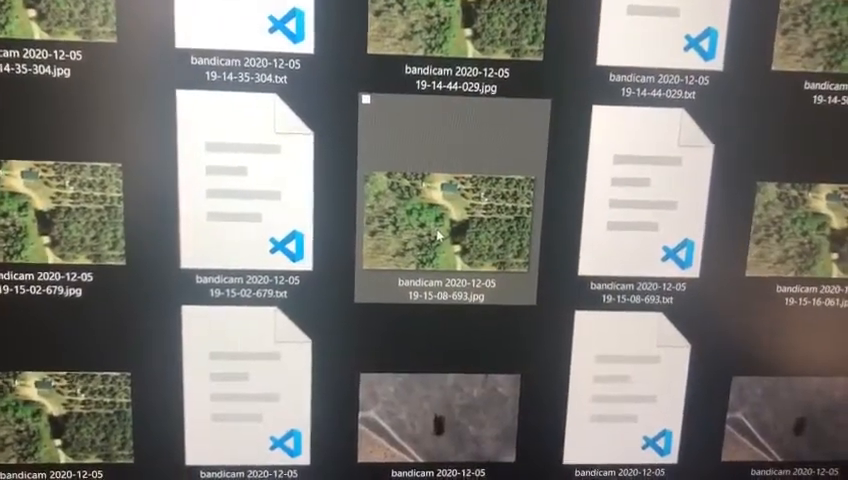
scroll(down, 3)
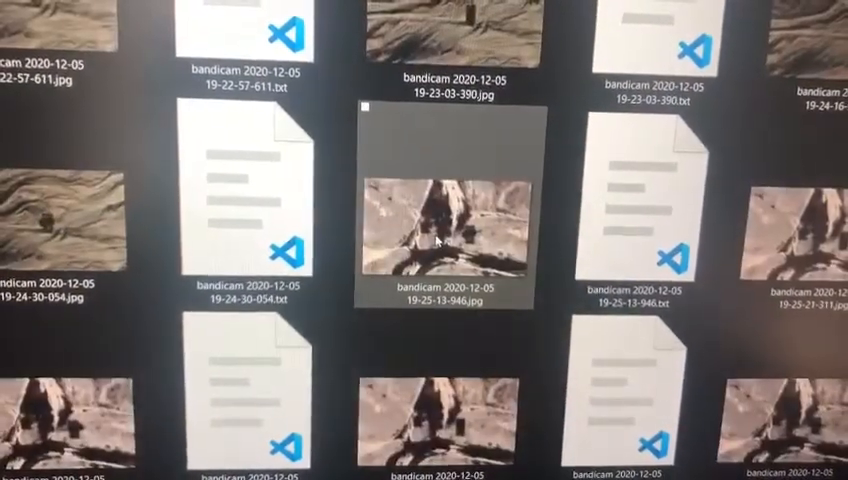